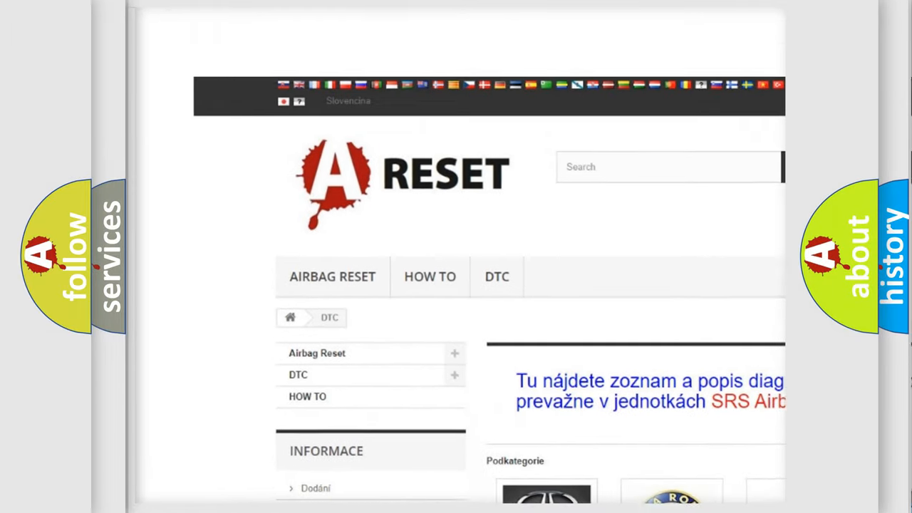
Step: Open the Jeep DTC tile from the brand grid and scroll through its code subcategories
scroll("down", 3)
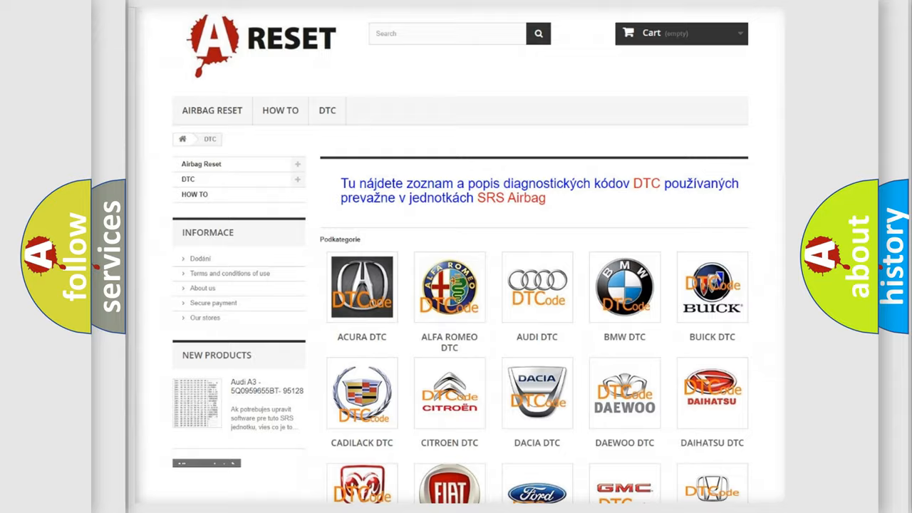
scroll("down", 3)
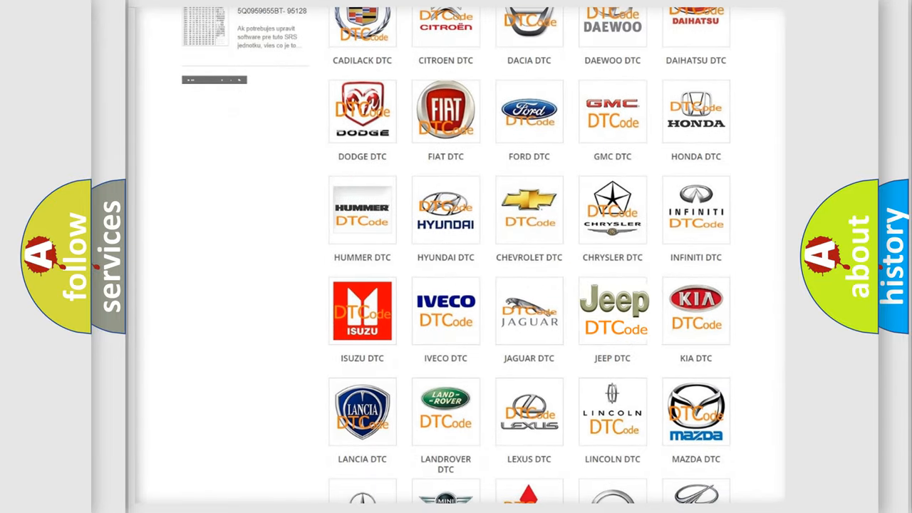
left_click(613, 310)
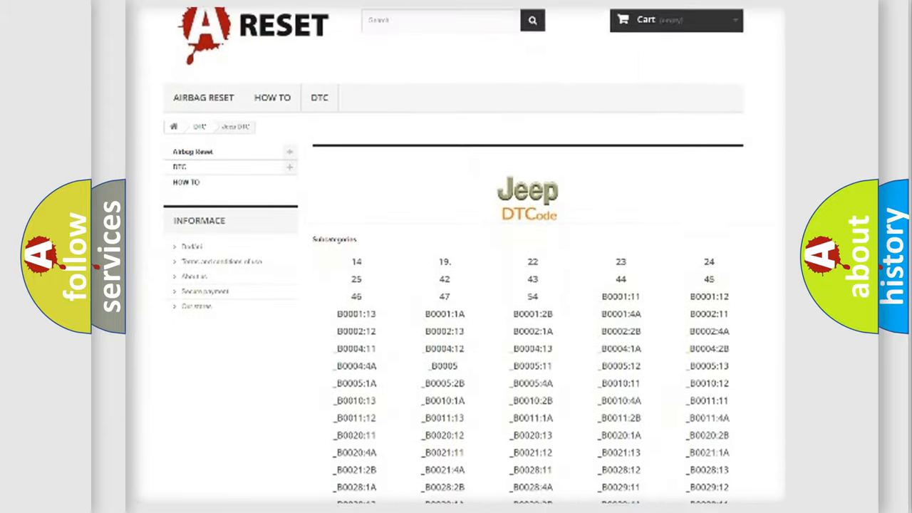
scroll("down", 3)
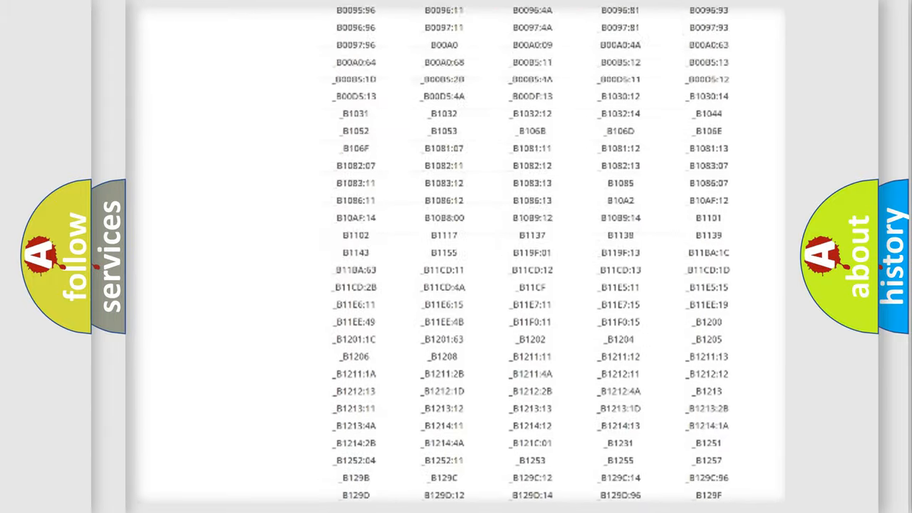
scroll("up", 3)
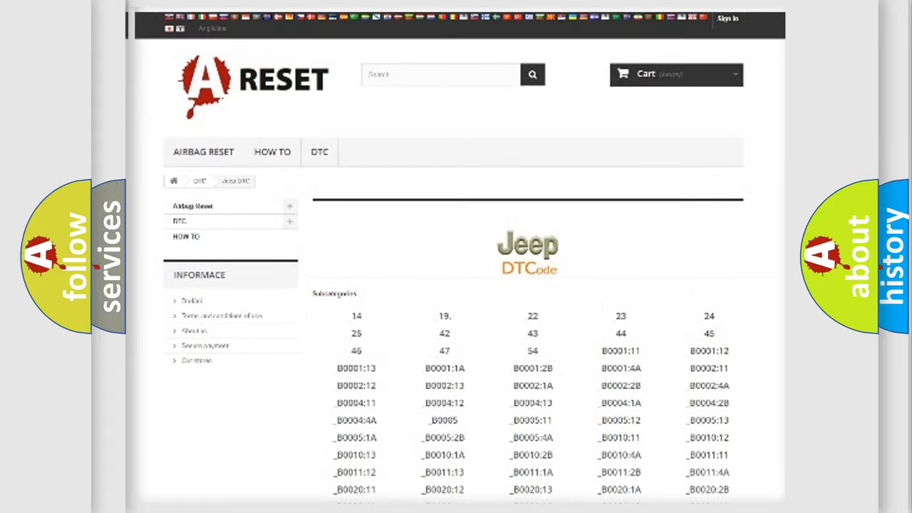